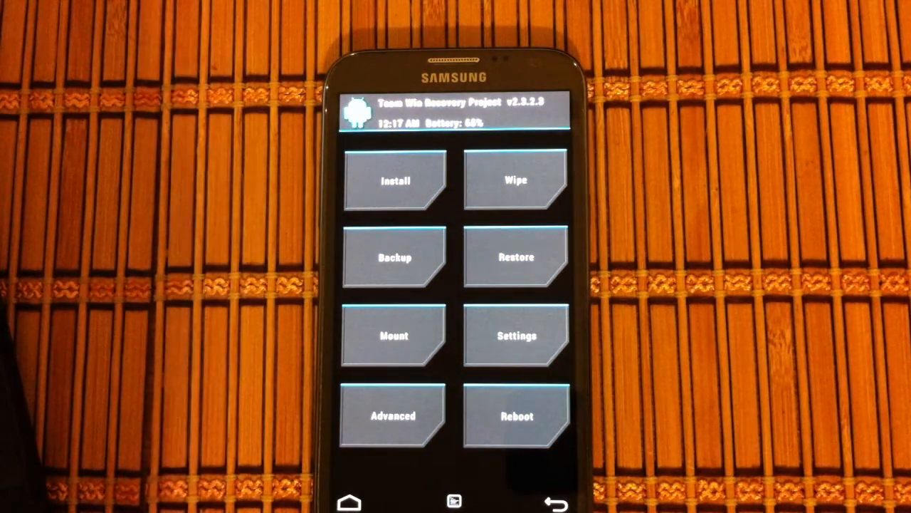
# - Open TWRP's Backup screen from the main recovery menu
pyautogui.click(394, 257)
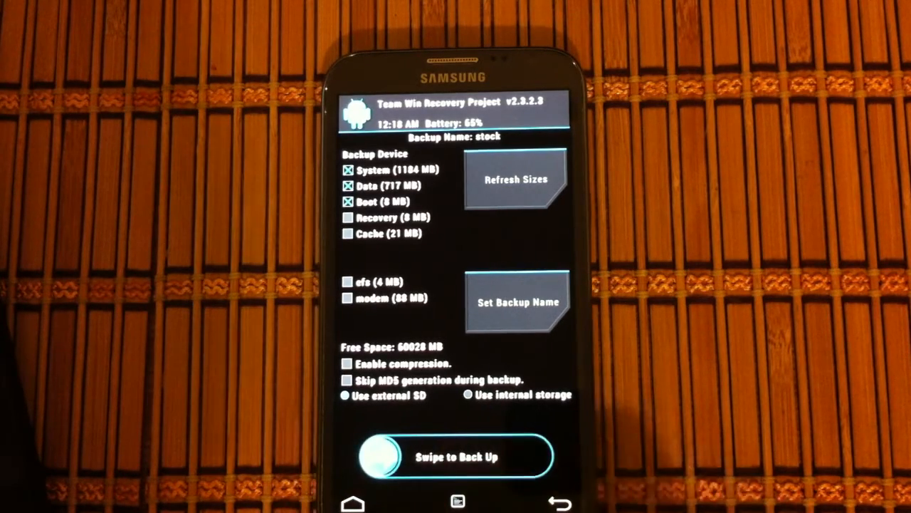
# - Start the 'stock' backup of System, Data and Boot to the external SD
pyautogui.moveTo(370, 457); pyautogui.dragTo(527, 457)
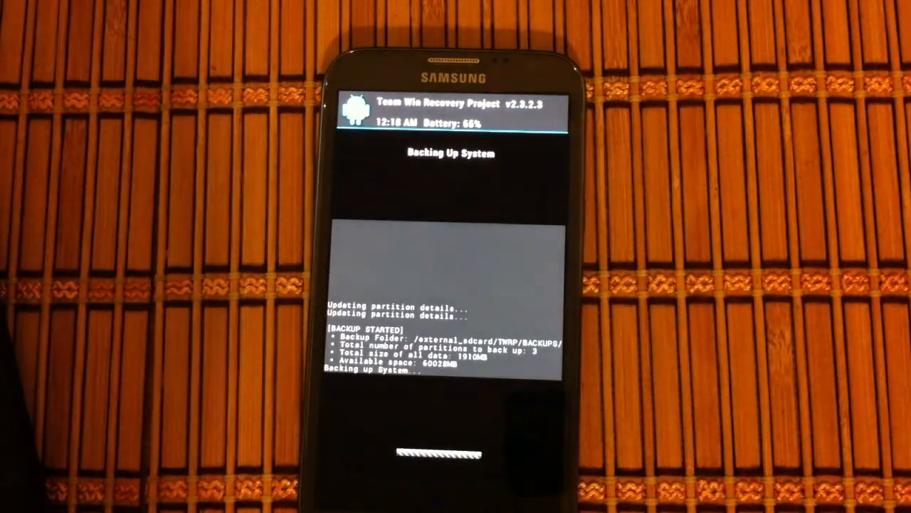